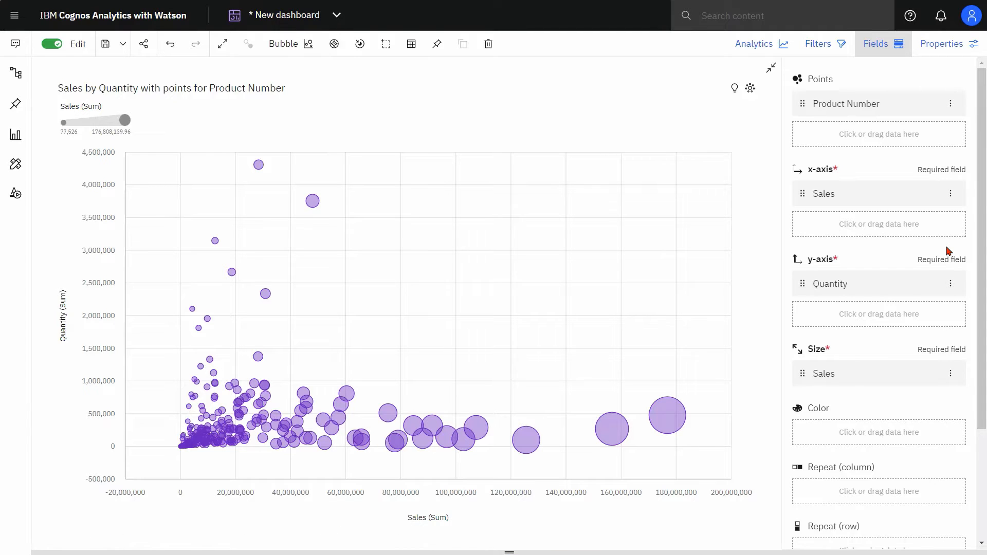
- Turn on auto-grouping for the bubble chart's Sales x-axis field with 5 groups
click(950, 193)
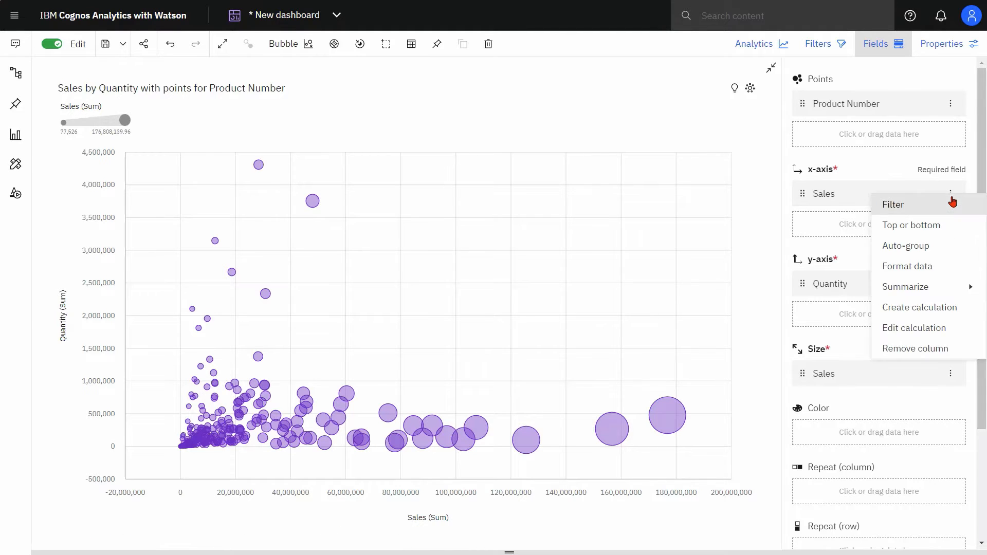
click(905, 245)
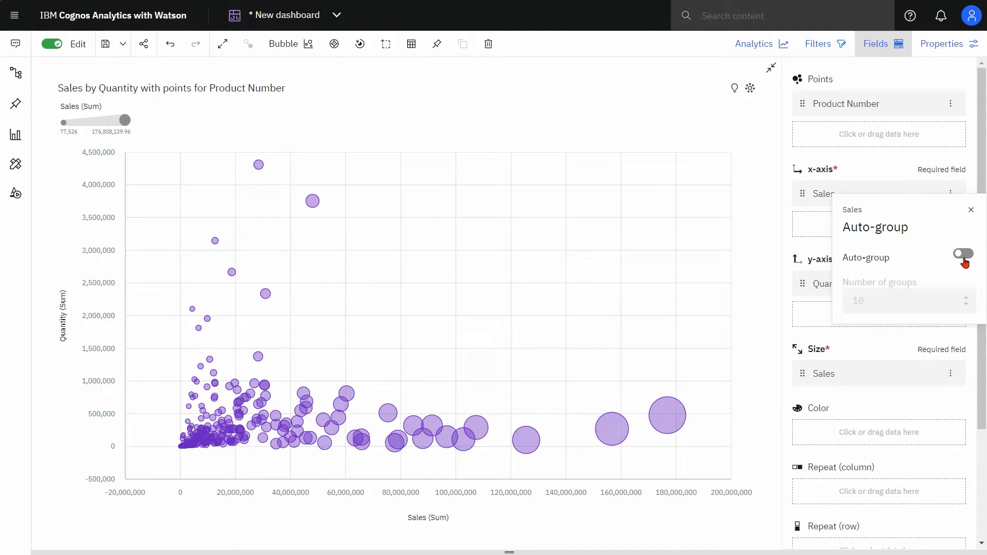
click(962, 255)
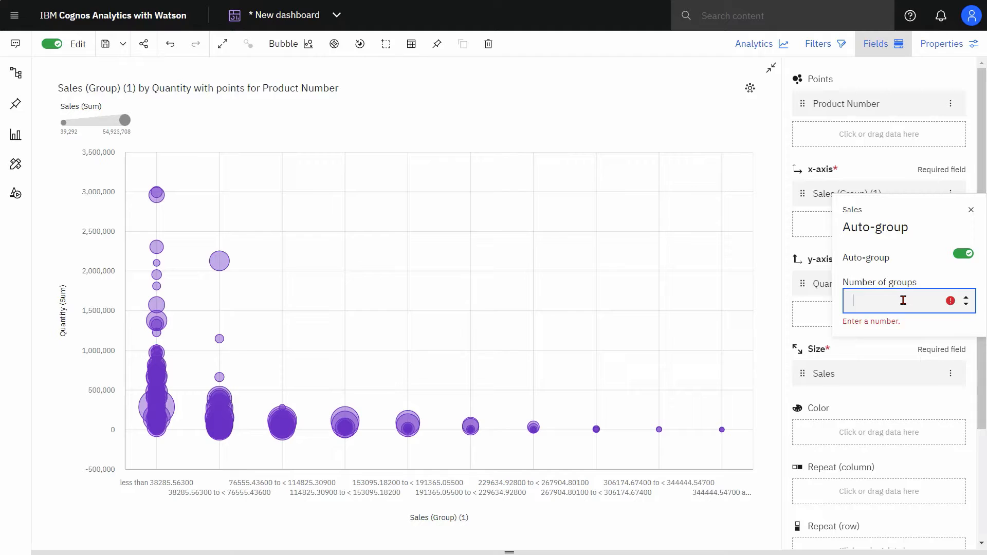
text(5)
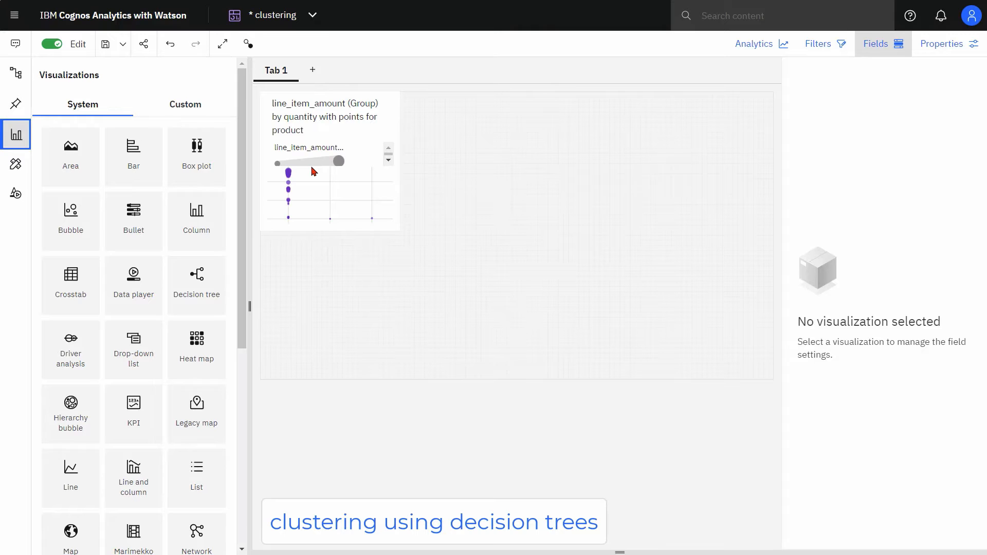
mouse_move(196, 286)
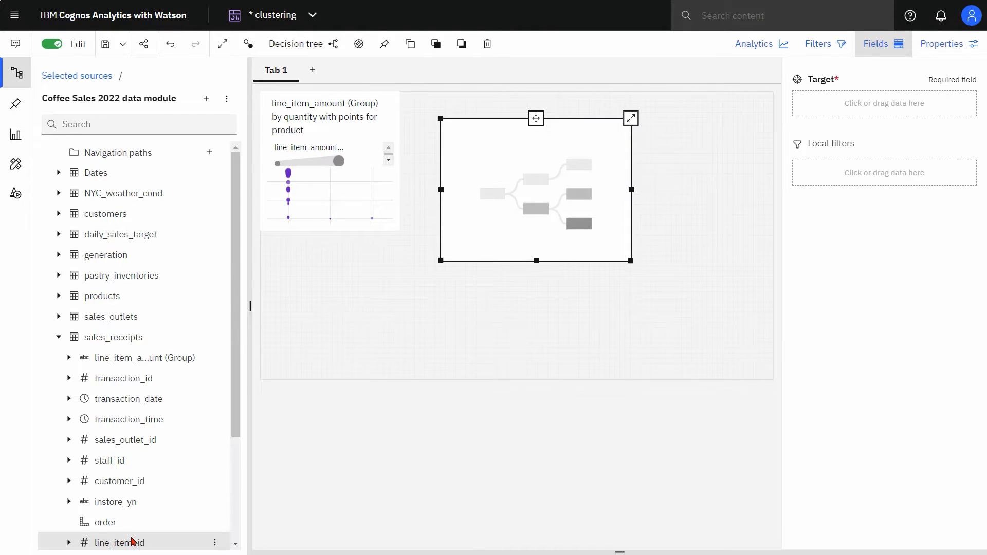
- Set line_item_amount from sales_receipts as the decision tree's target
scroll(down, 3)
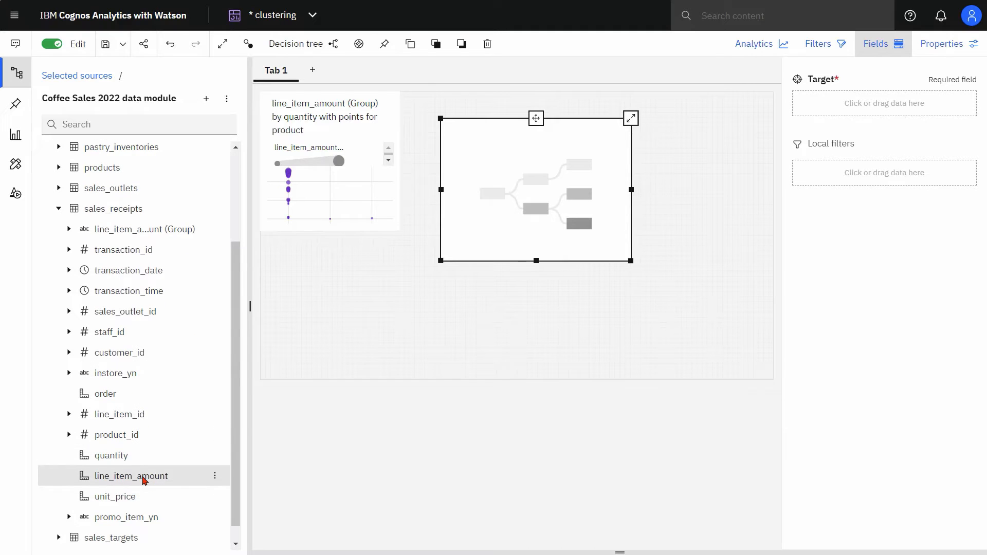
drag(132, 476, 883, 104)
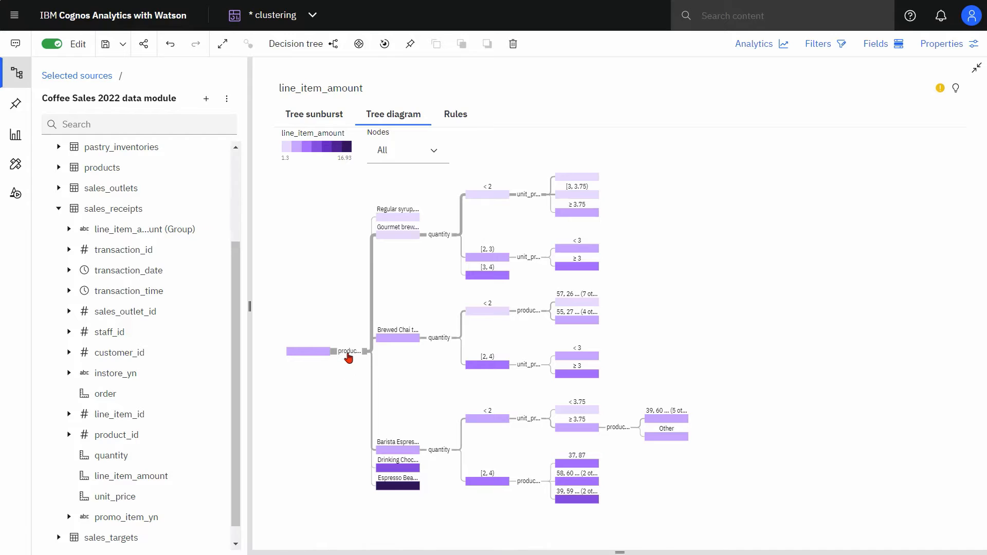
mouse_move(400, 240)
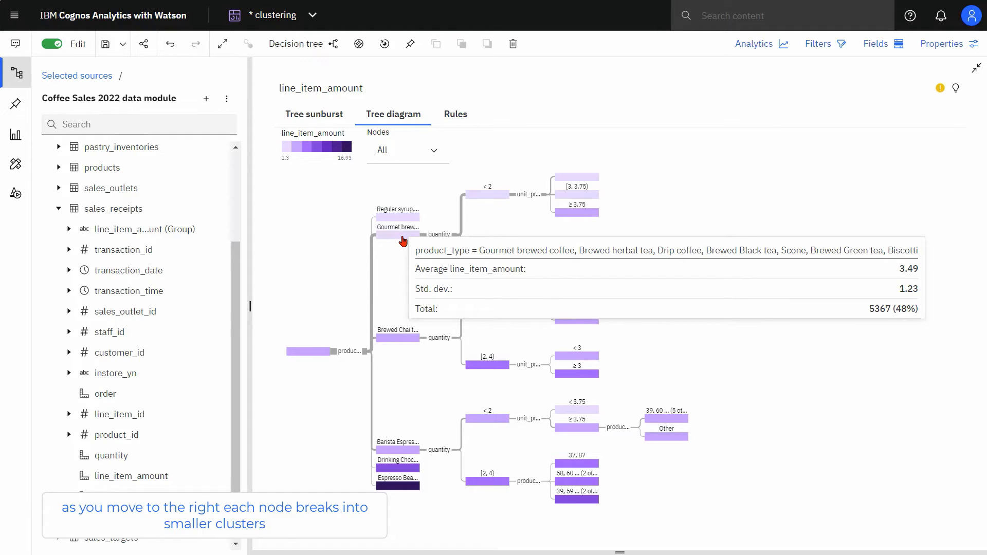
scroll(down, 3)
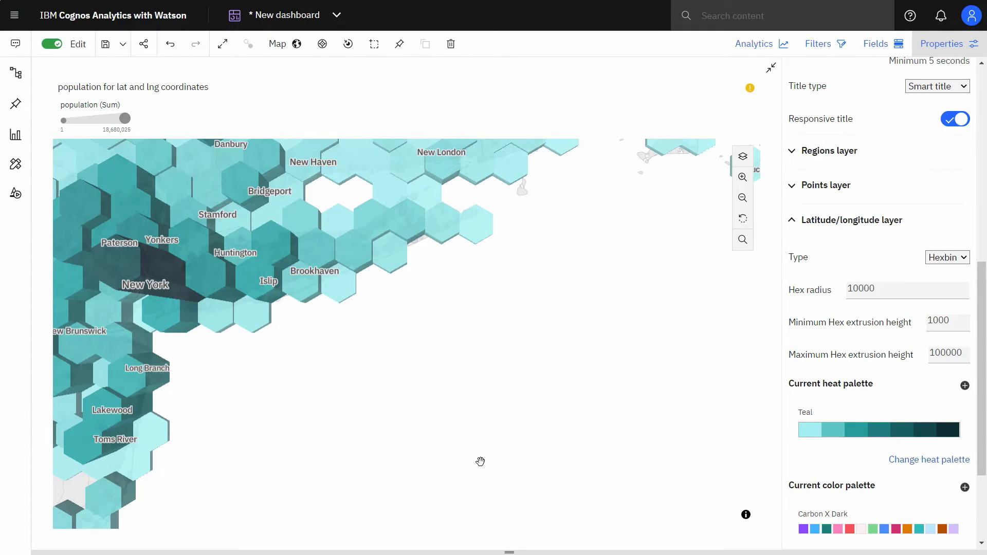
- Open the latitude/longitude layer Type dropdown on the hexbin population map
click(947, 258)
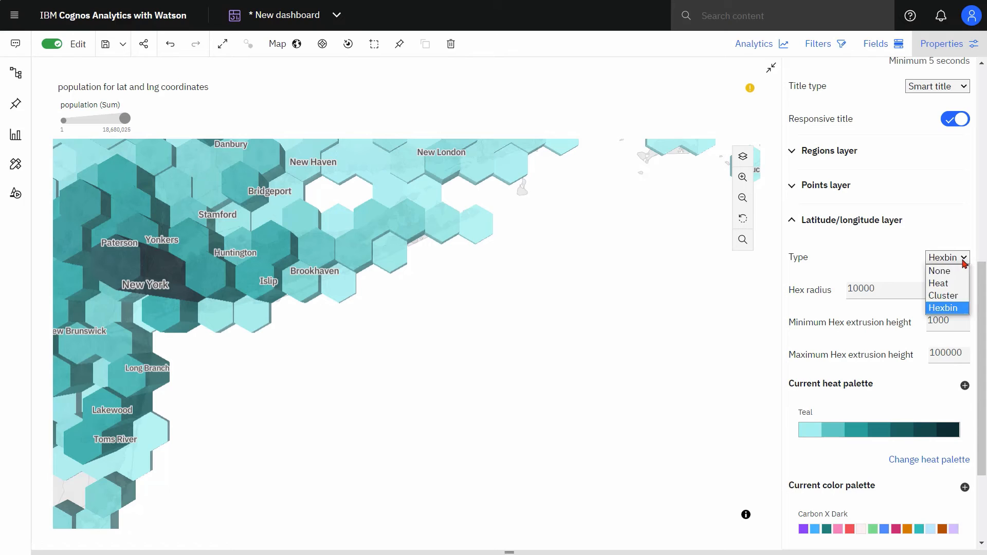
- Switch the map's latitude/longitude layer type to Heat, then to Cluster
click(939, 282)
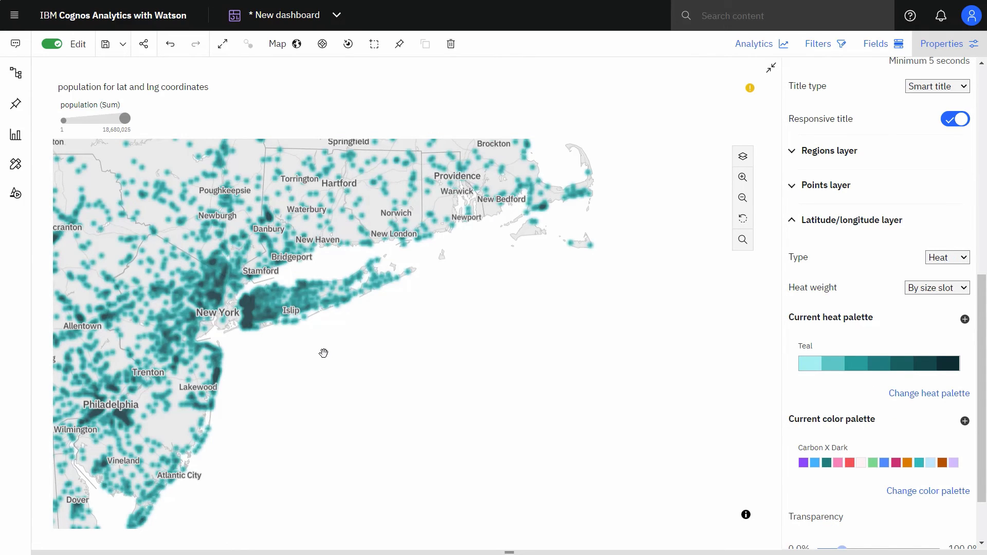
mouse_move(322, 365)
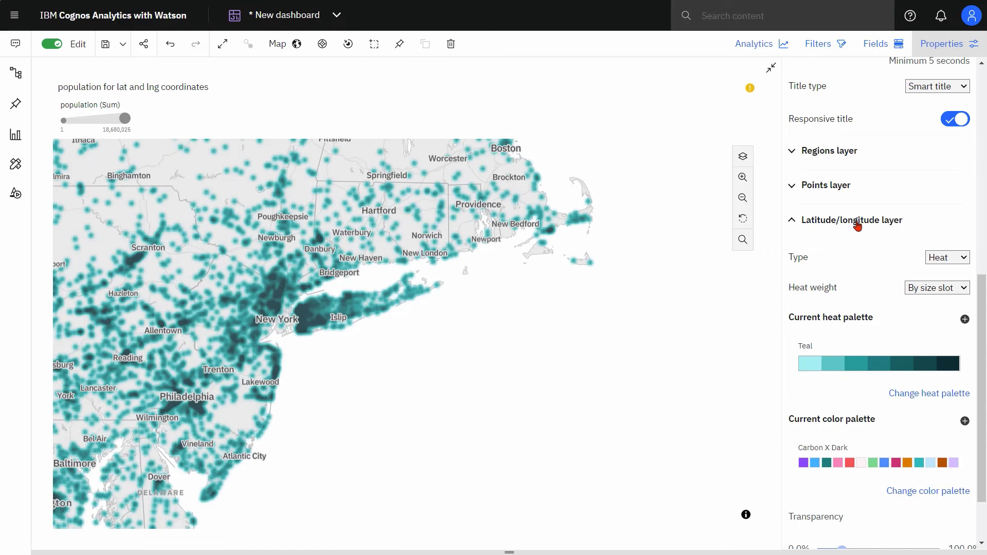
click(946, 257)
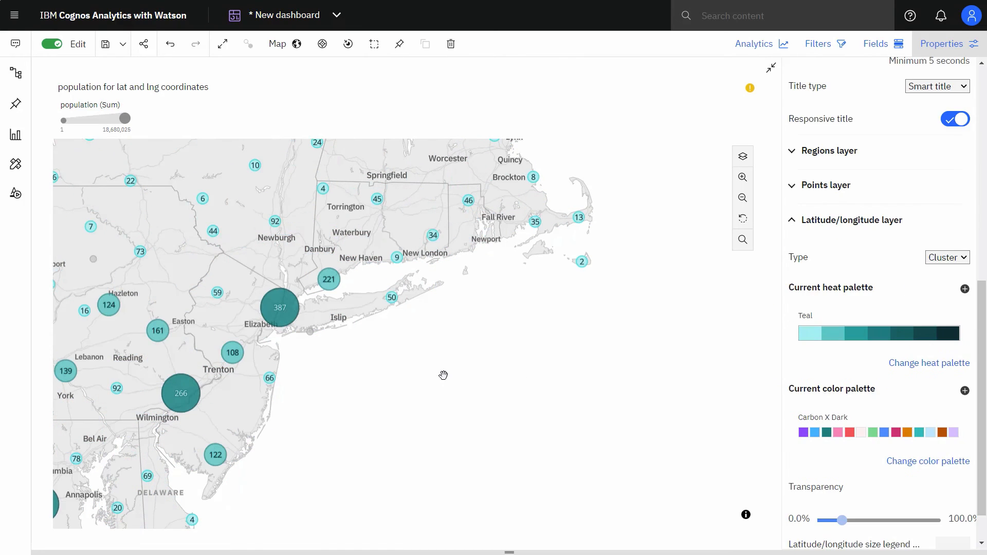